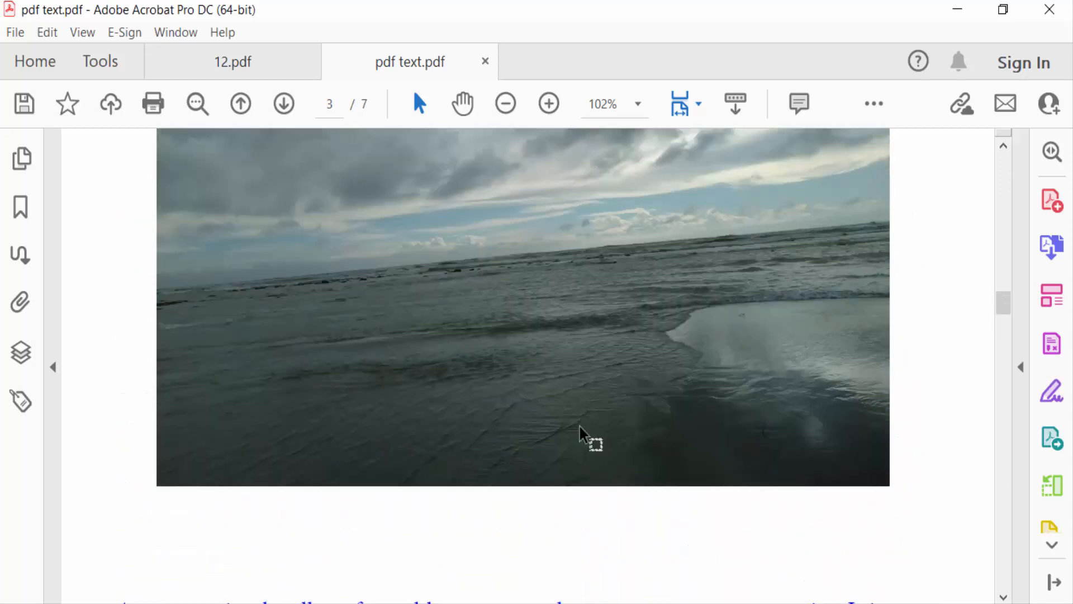
# Open page thumbnails for pdf text.pdf and select page 6, the contract text page
pyautogui.scroll(-3)
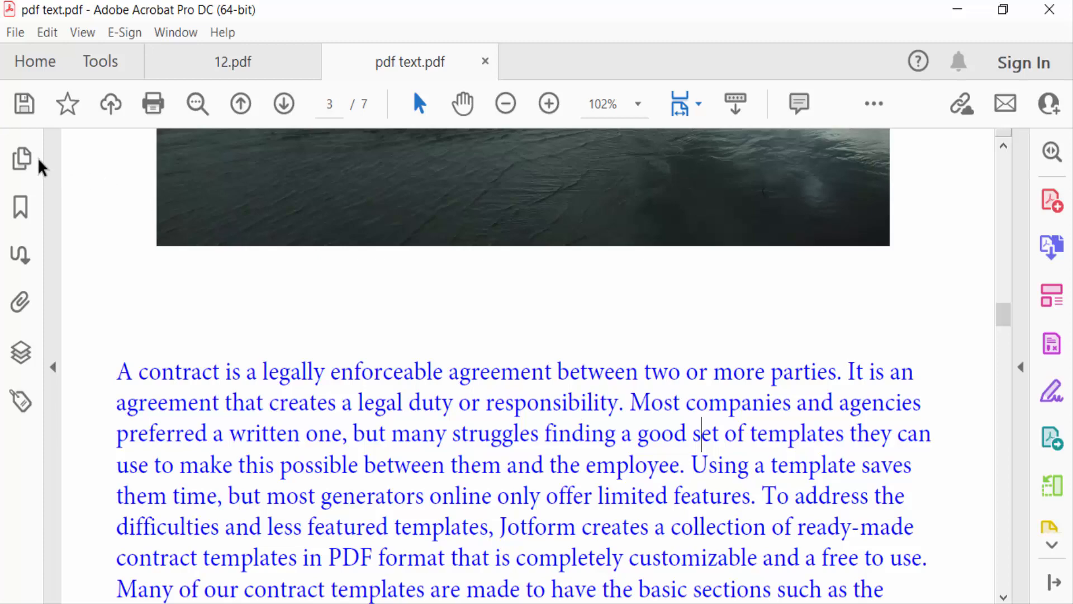
pyautogui.click(21, 158)
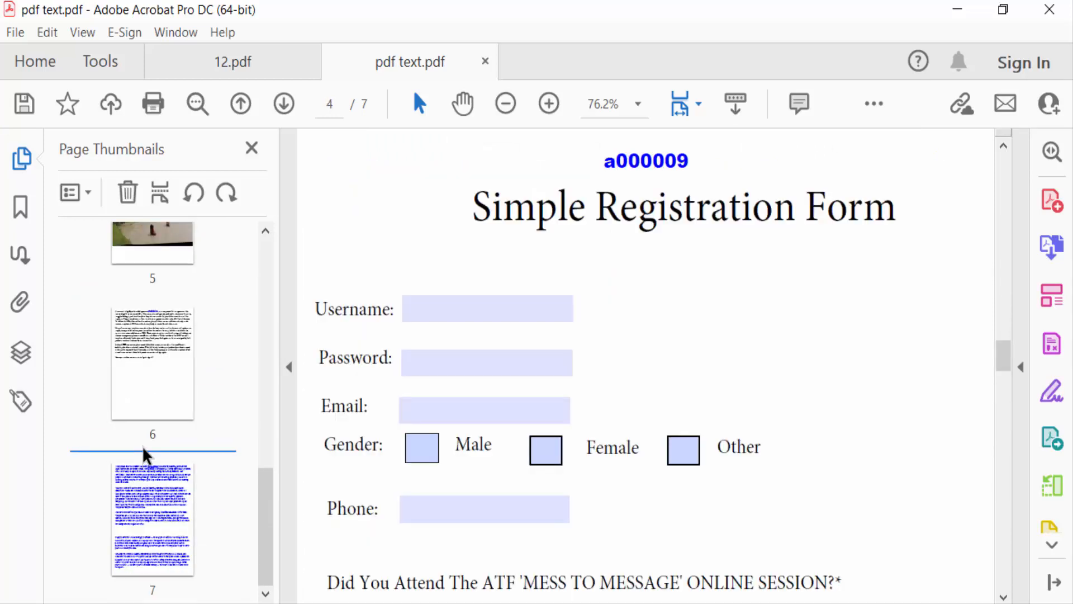
pyautogui.click(152, 519)
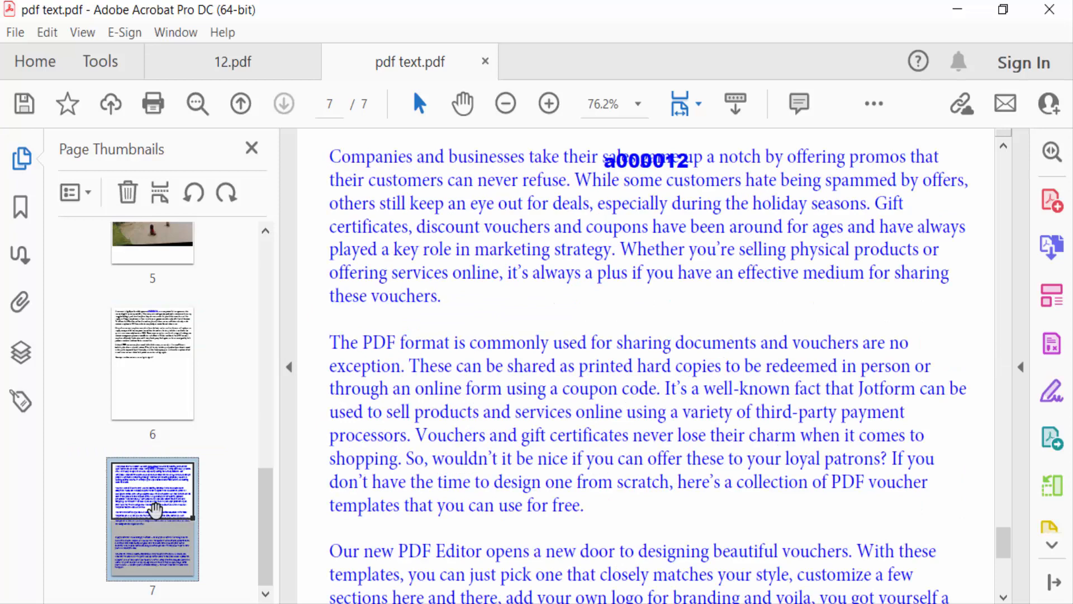
pyautogui.moveTo(161, 337)
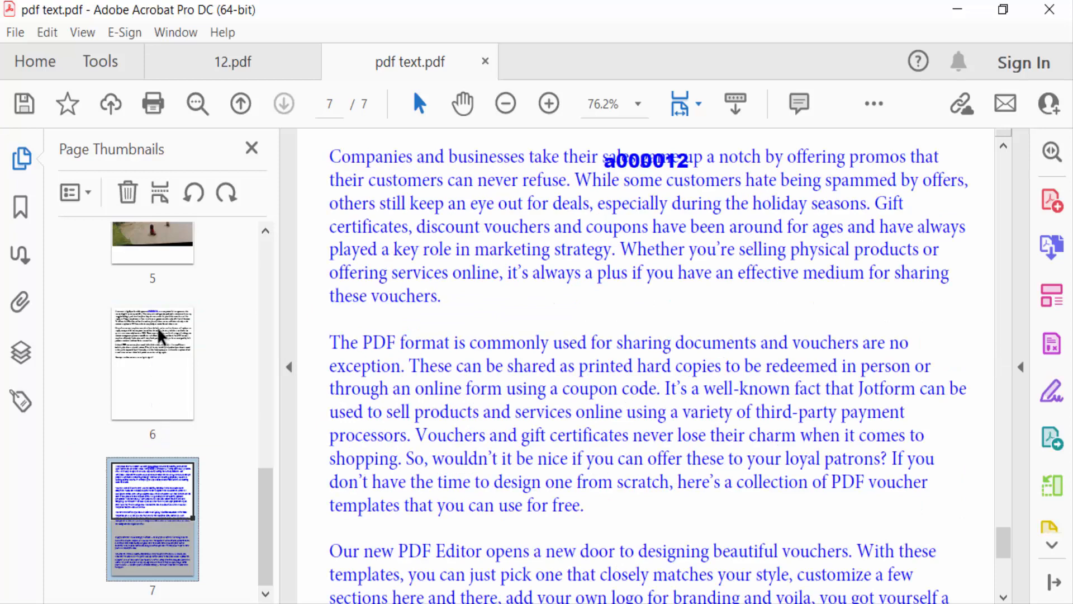
pyautogui.click(152, 362)
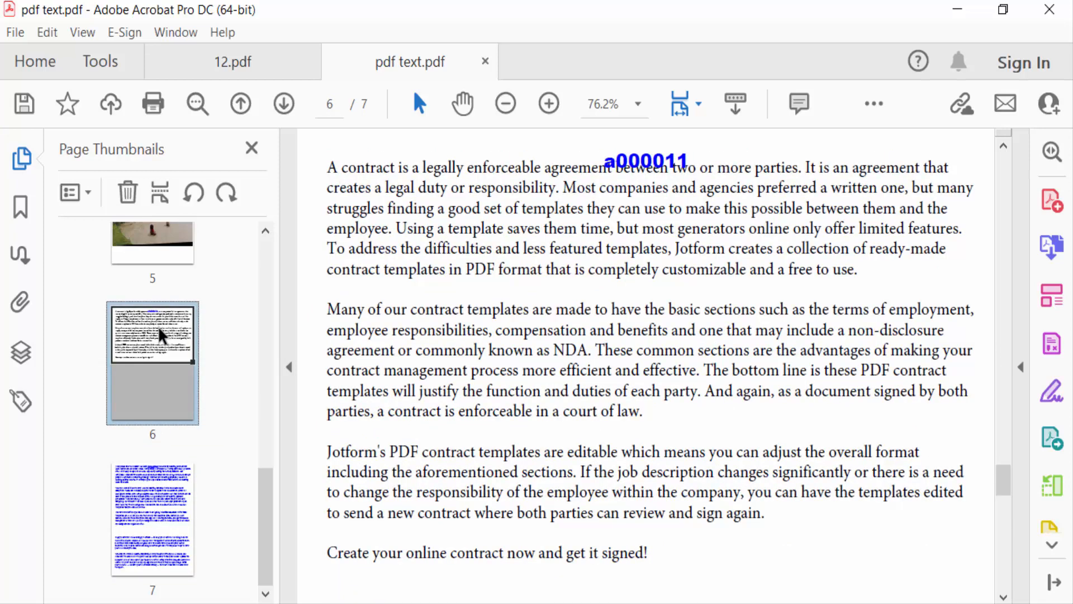
# Extract page 6 alone into a new document via Extract Pages, with both options unchecked
pyautogui.rightClick(152, 333)
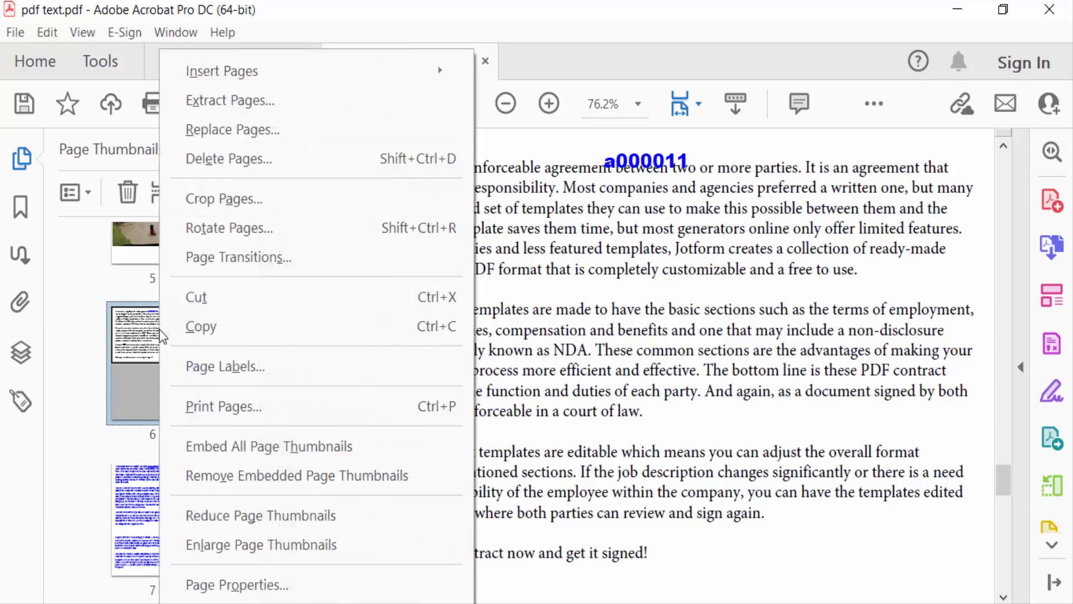
pyautogui.moveTo(230, 100)
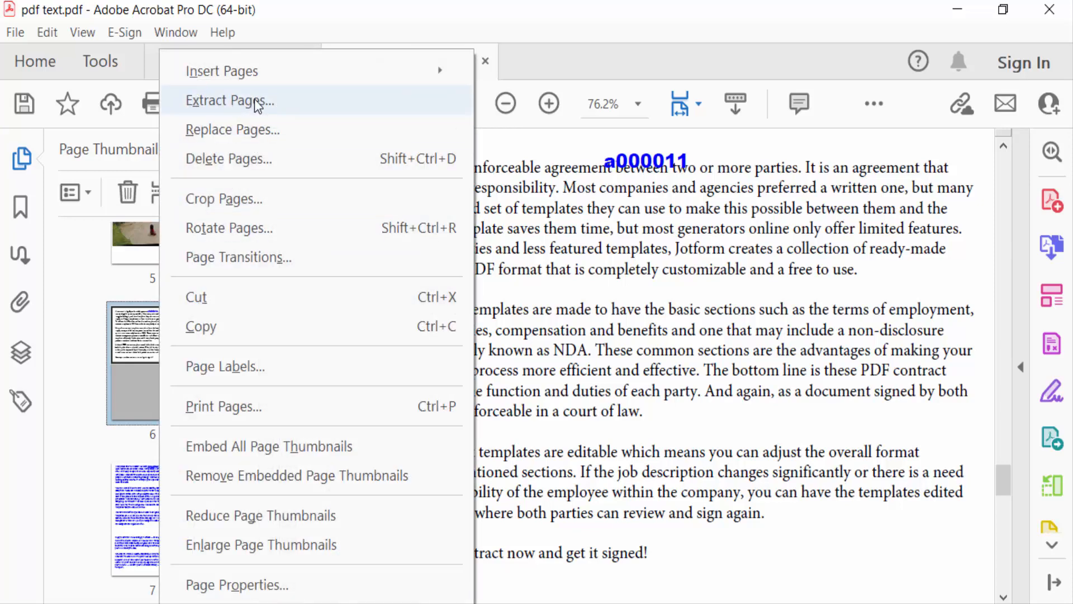
pyautogui.click(229, 101)
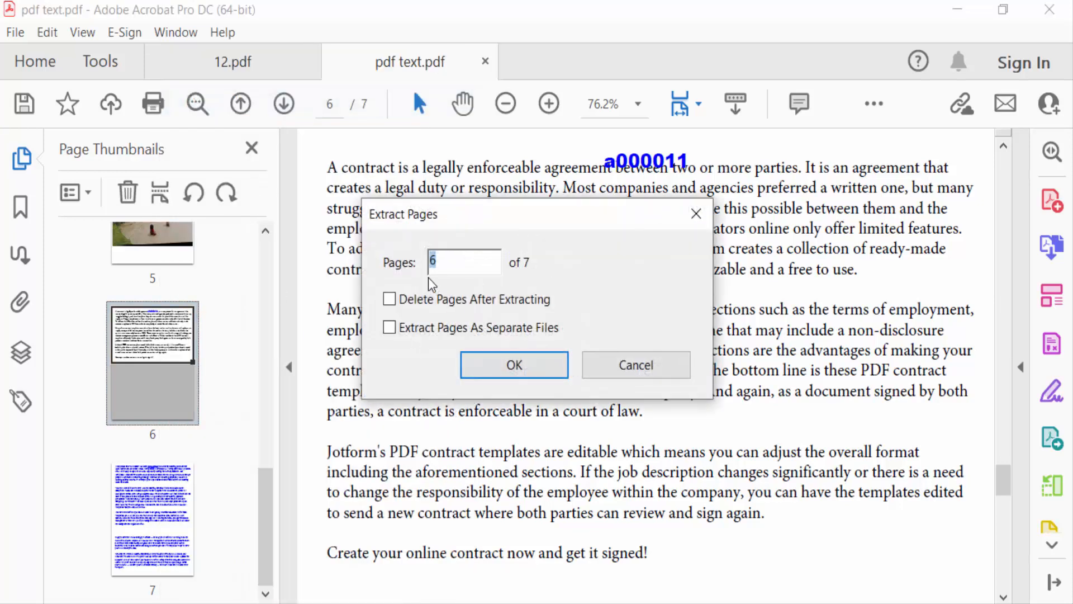
pyautogui.moveTo(464, 262)
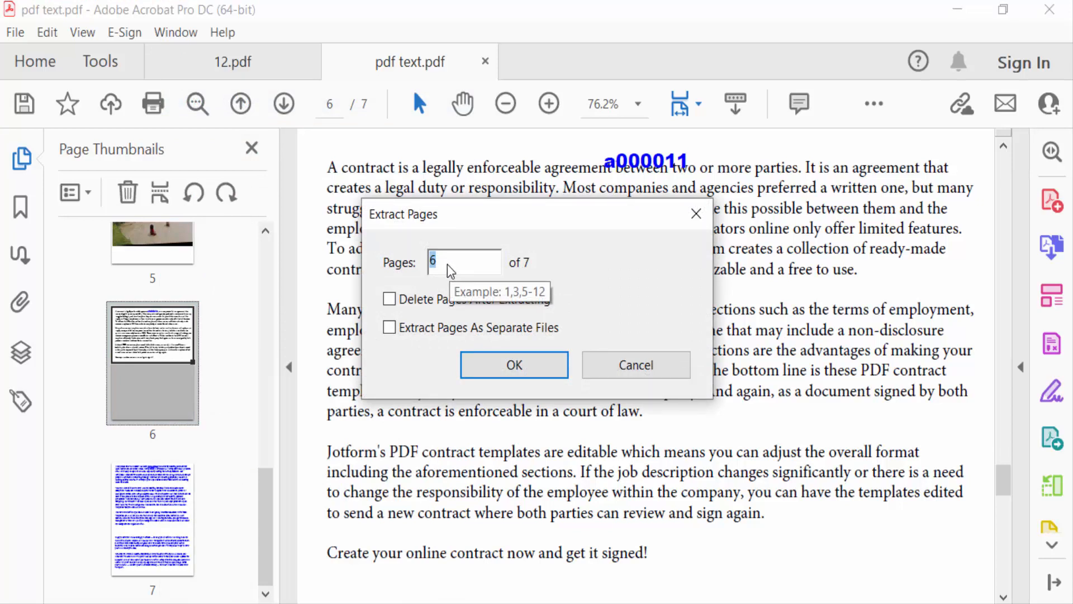
pyautogui.moveTo(442, 271)
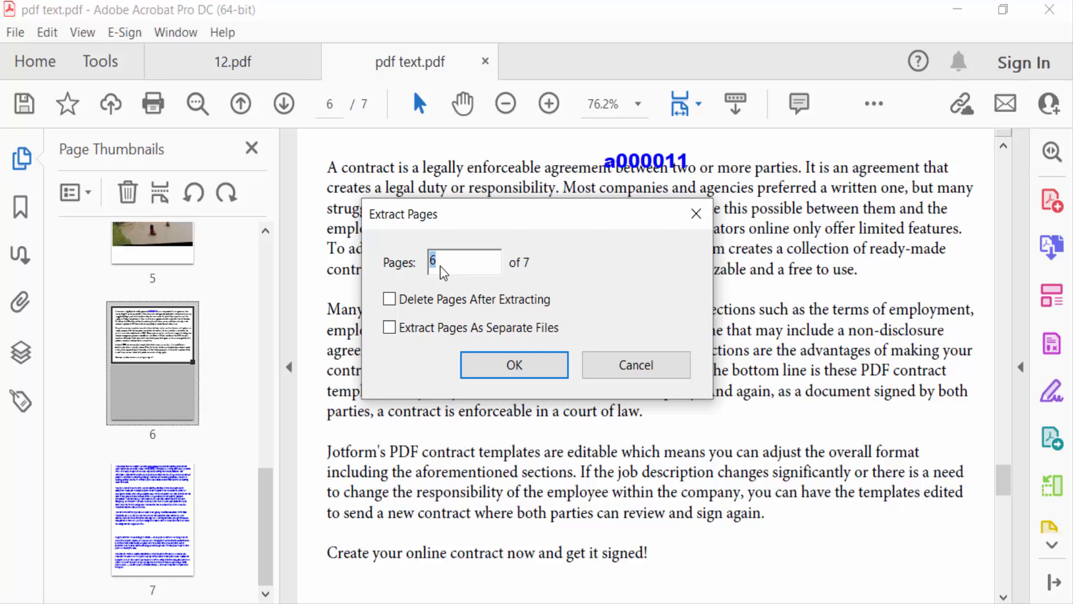
pyautogui.click(514, 365)
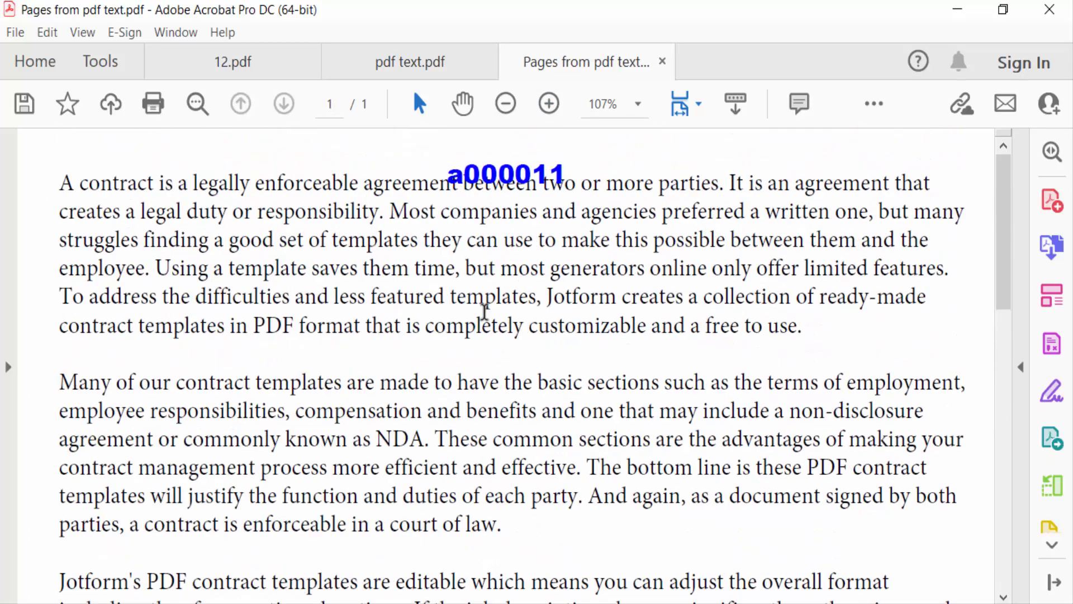
# Save the extracted page to the Desktop as new5.pdf
pyautogui.click(13, 33)
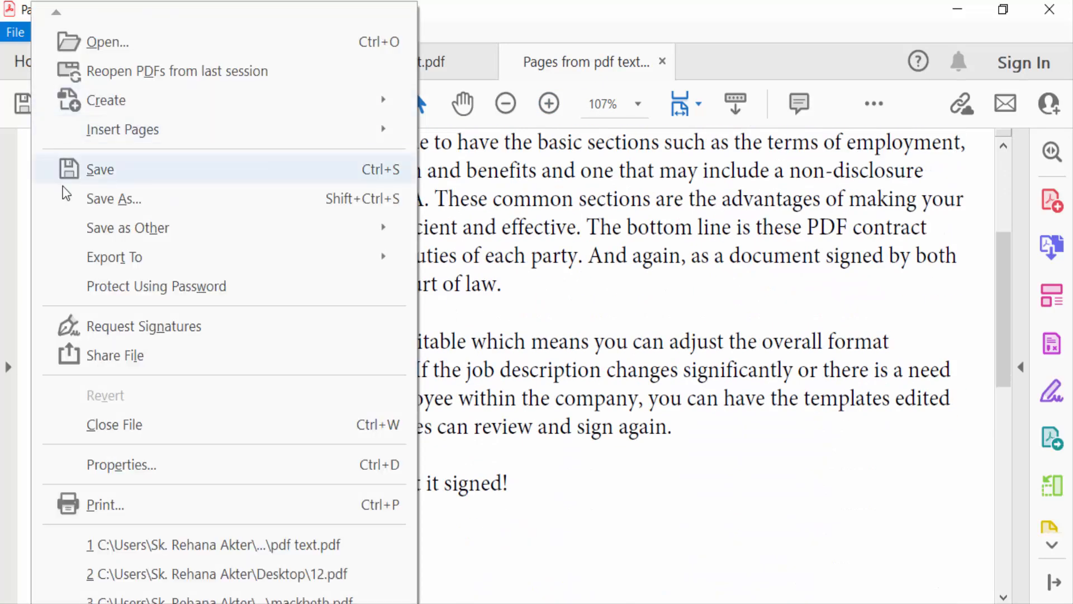
pyautogui.moveTo(101, 181)
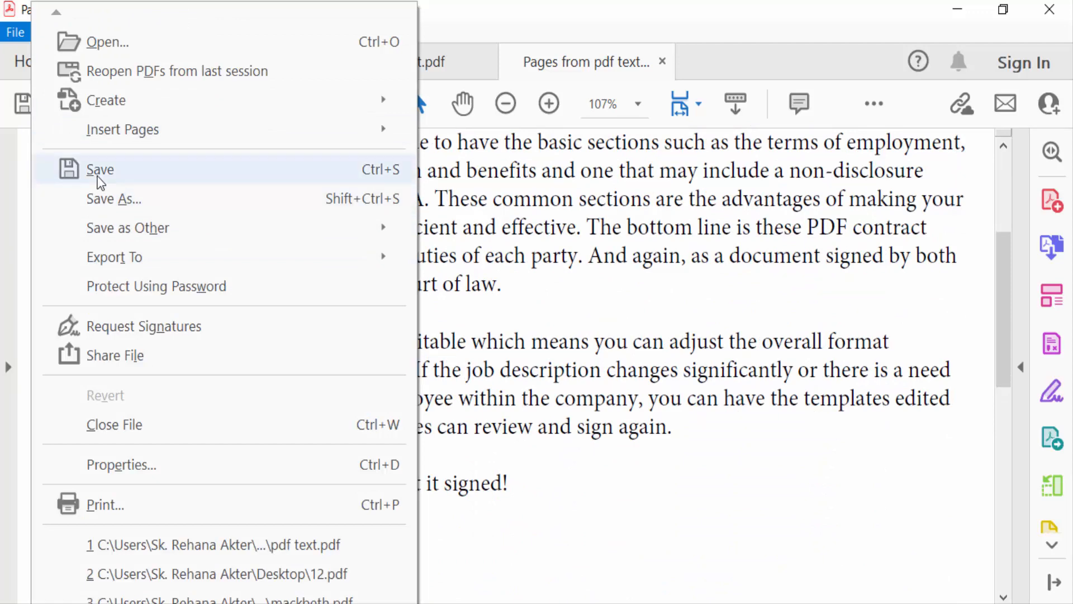
pyautogui.click(100, 169)
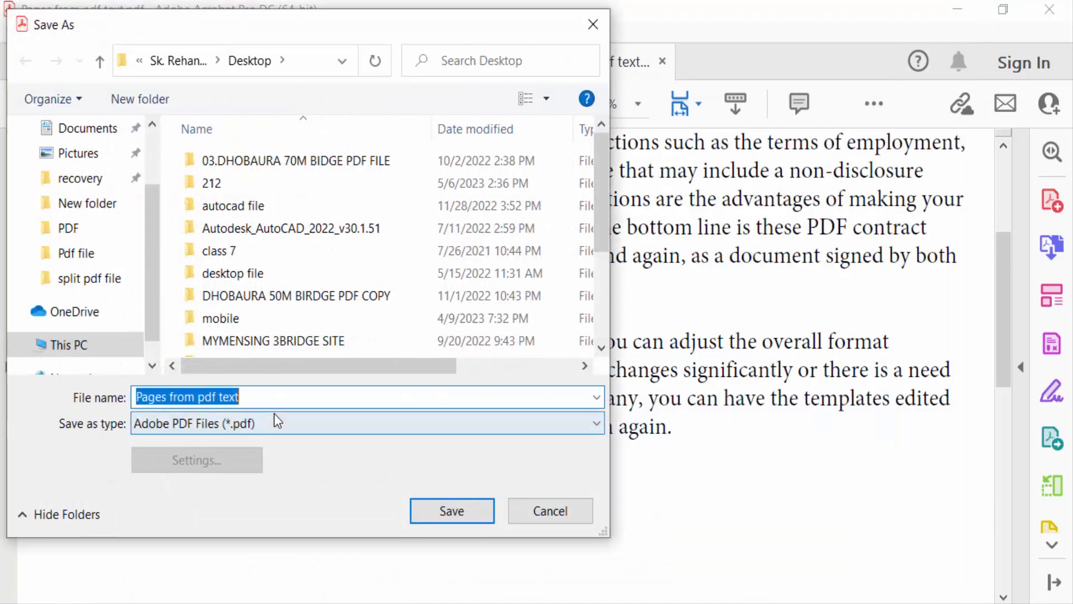
pyautogui.write('n')
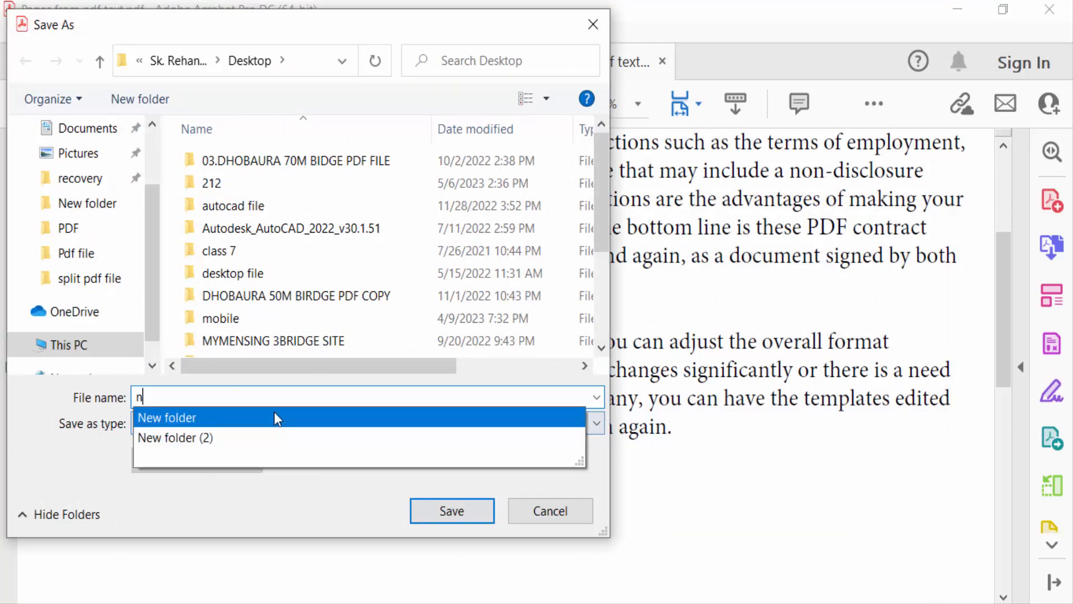
pyautogui.write('ew5')
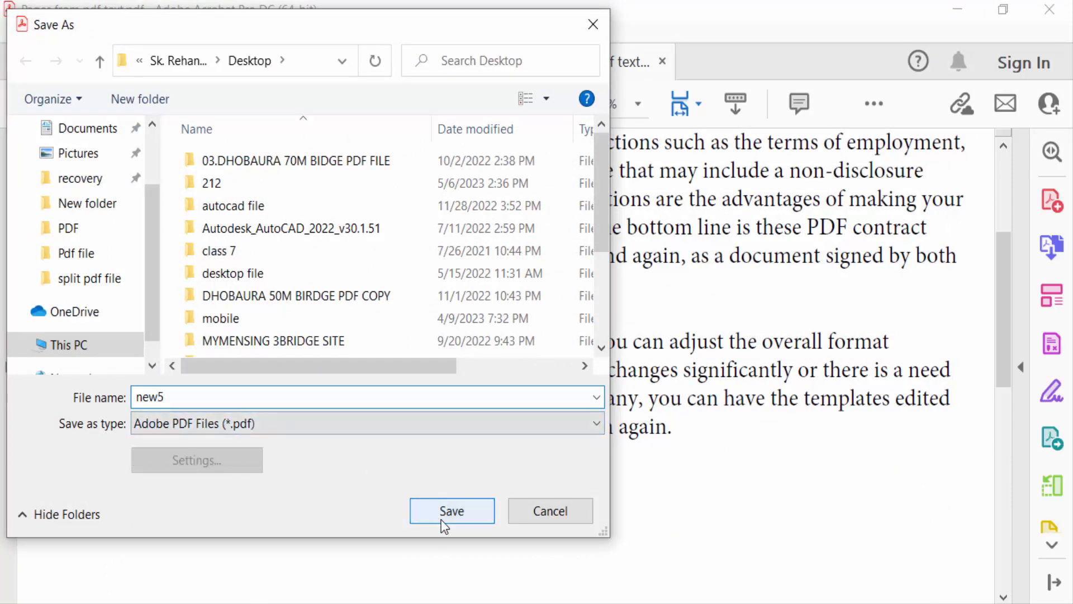
pyautogui.click(451, 510)
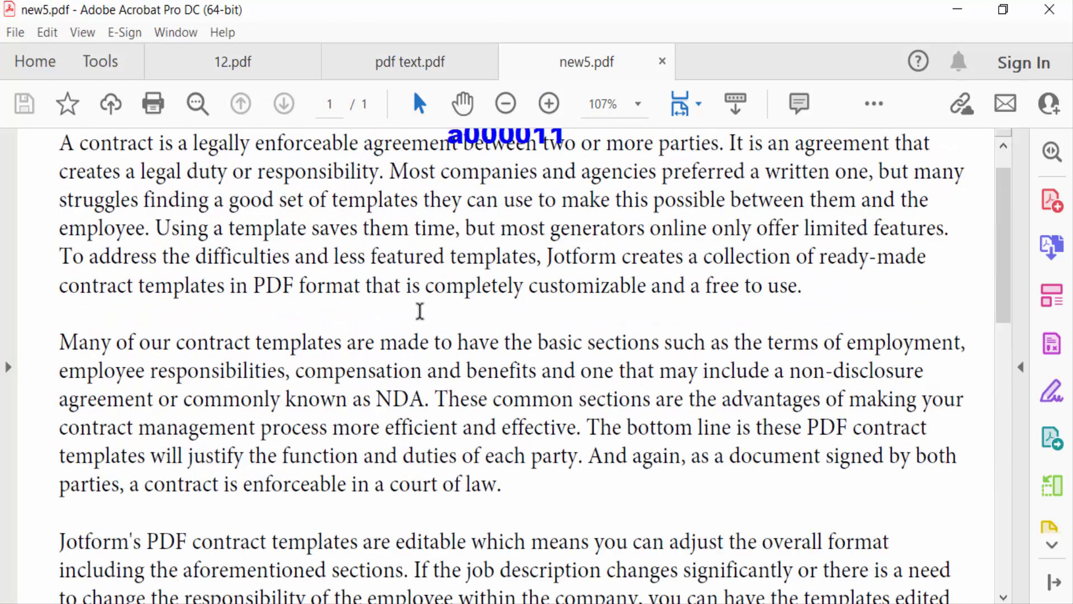
pyautogui.scroll(-3)
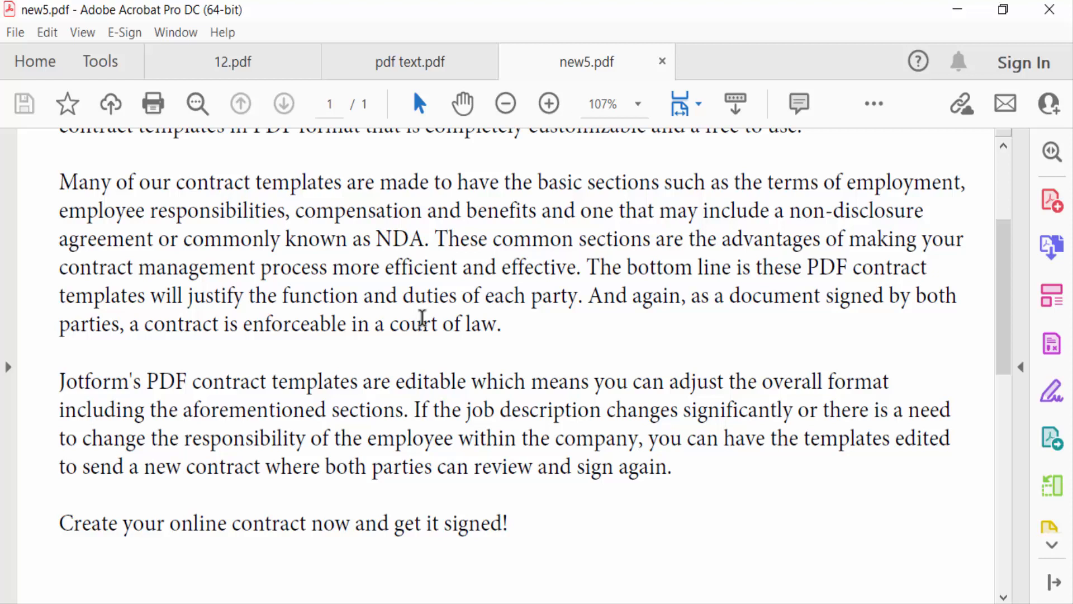